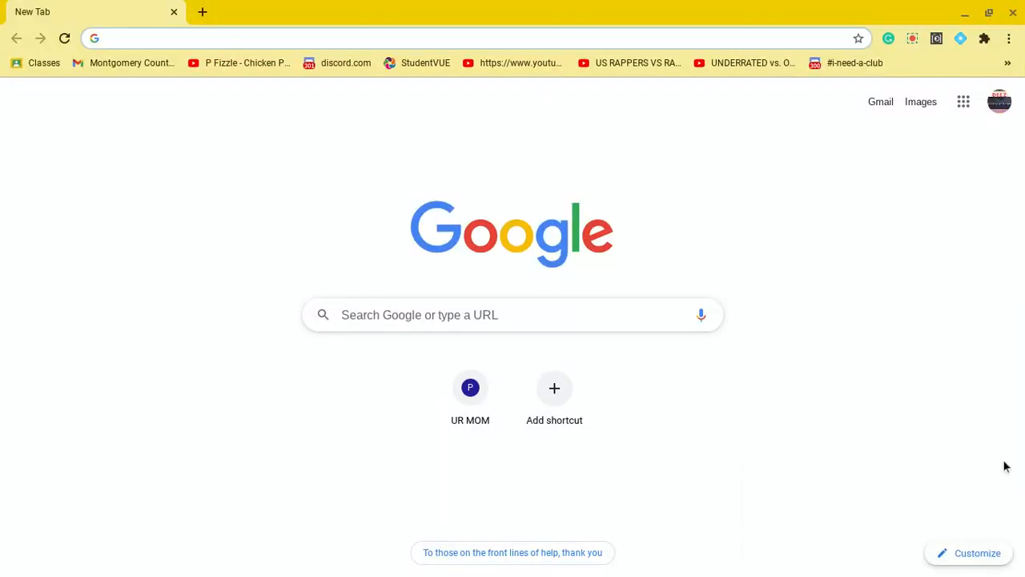
mouse_move(1019, 471)
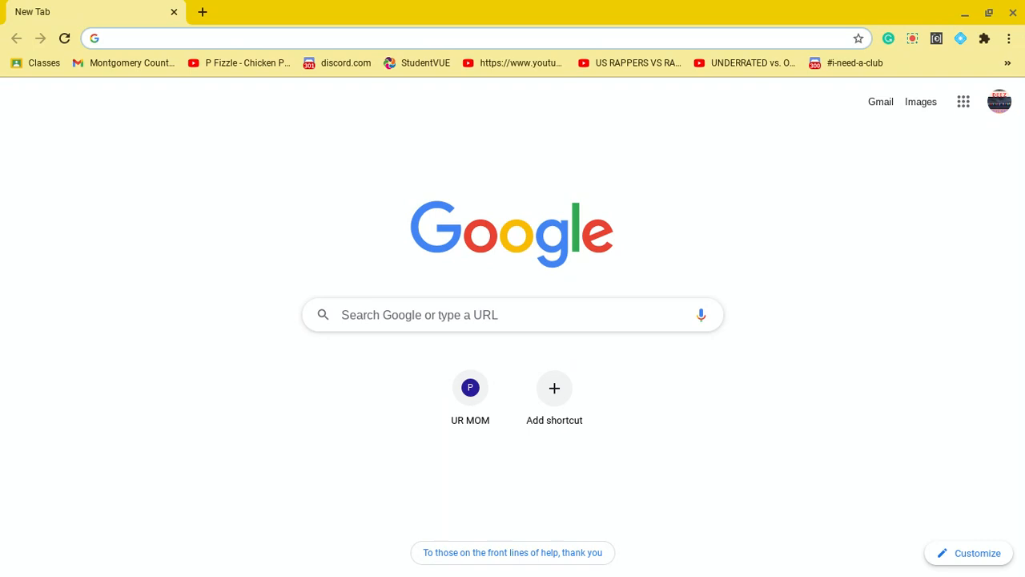
mouse_move(871, 424)
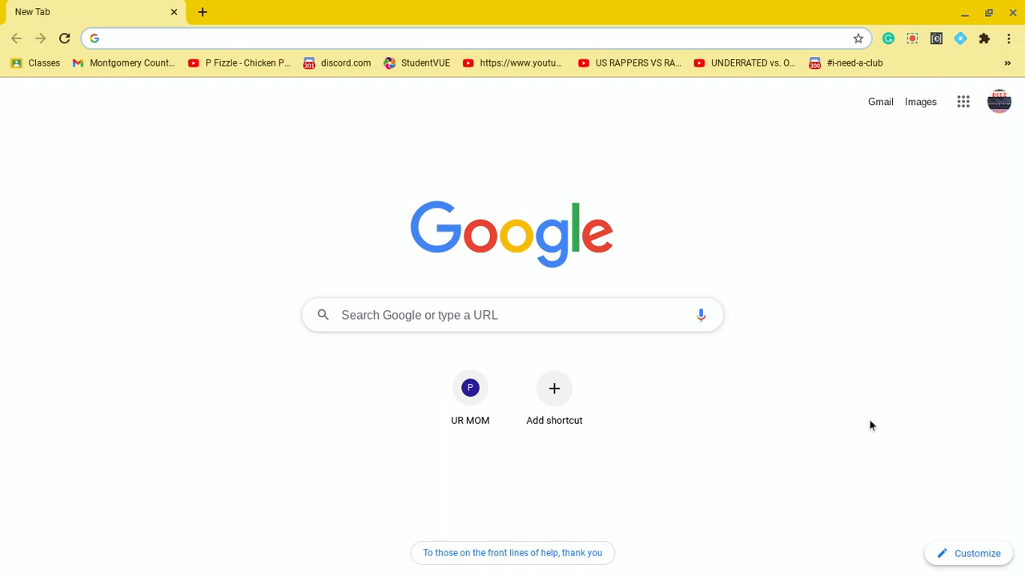
mouse_move(672, 364)
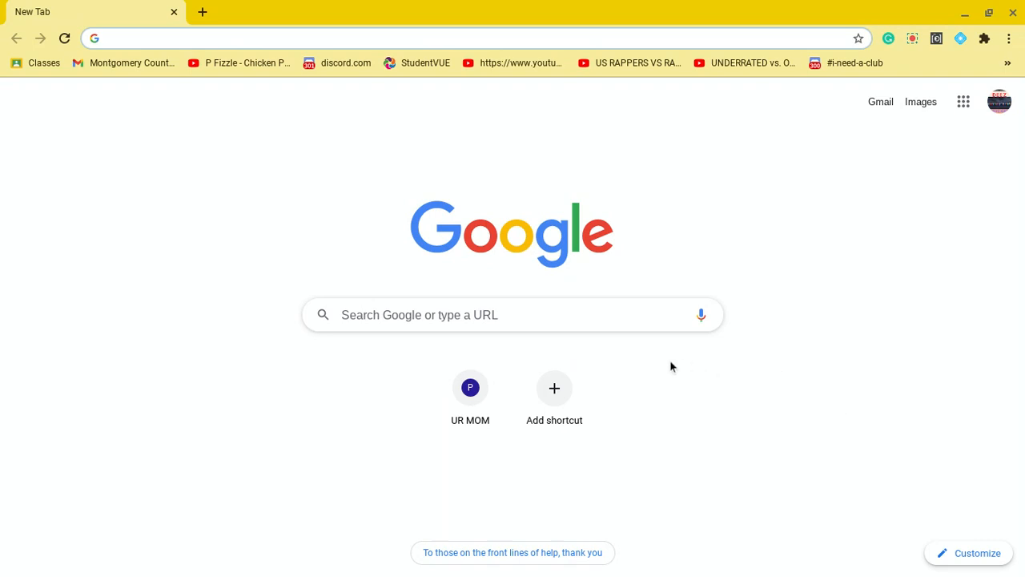
mouse_move(683, 374)
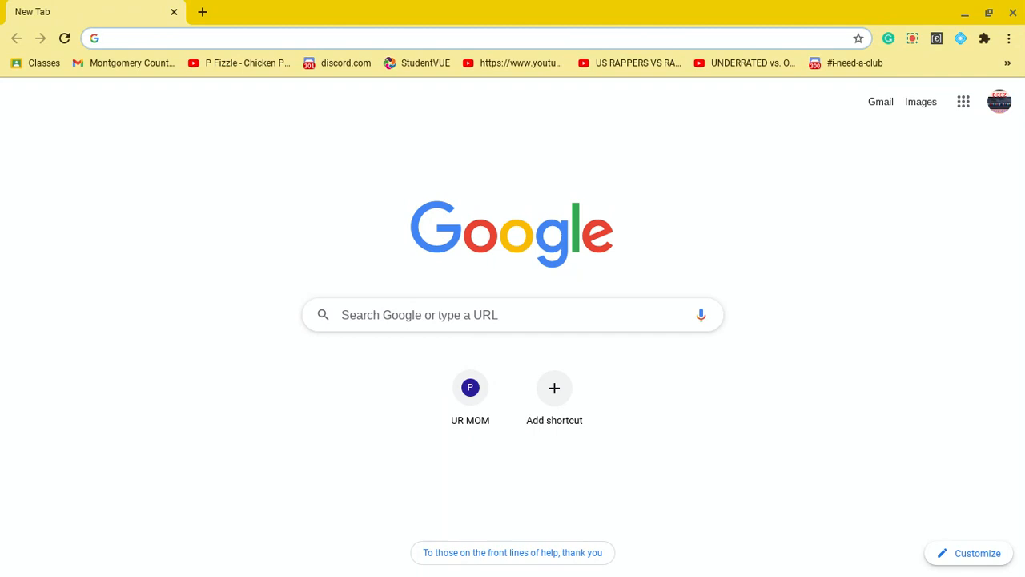
- Search for 'kairostime' and open the KairosTime 'Eating until I get Amber' video
type("kairostime.com")
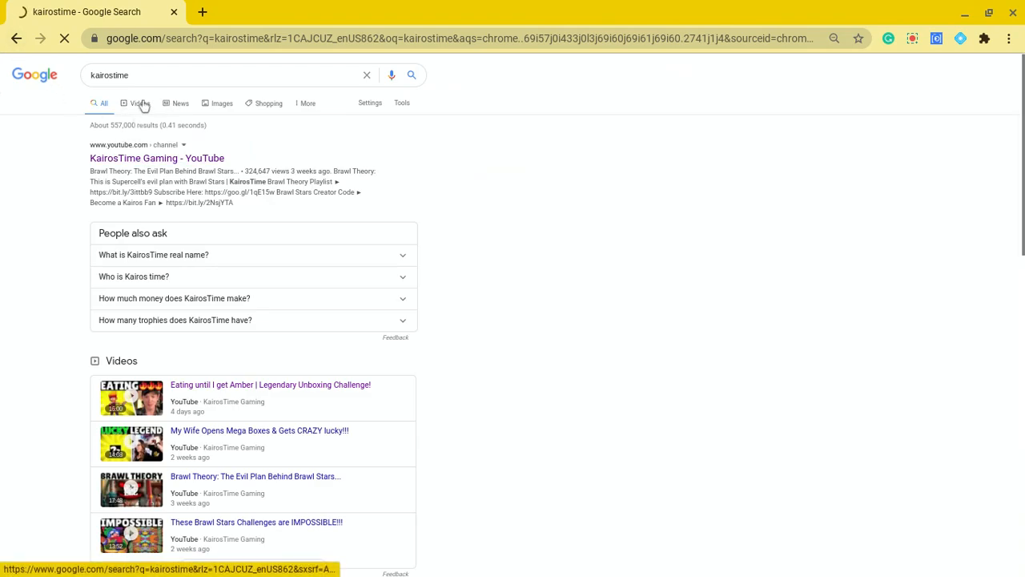
left_click(135, 102)
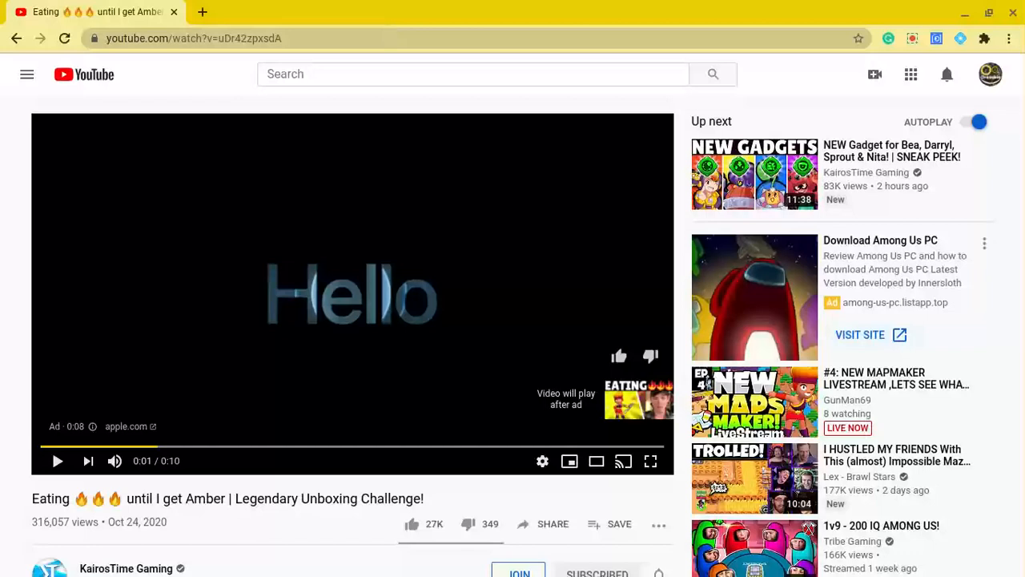
mouse_move(384, 14)
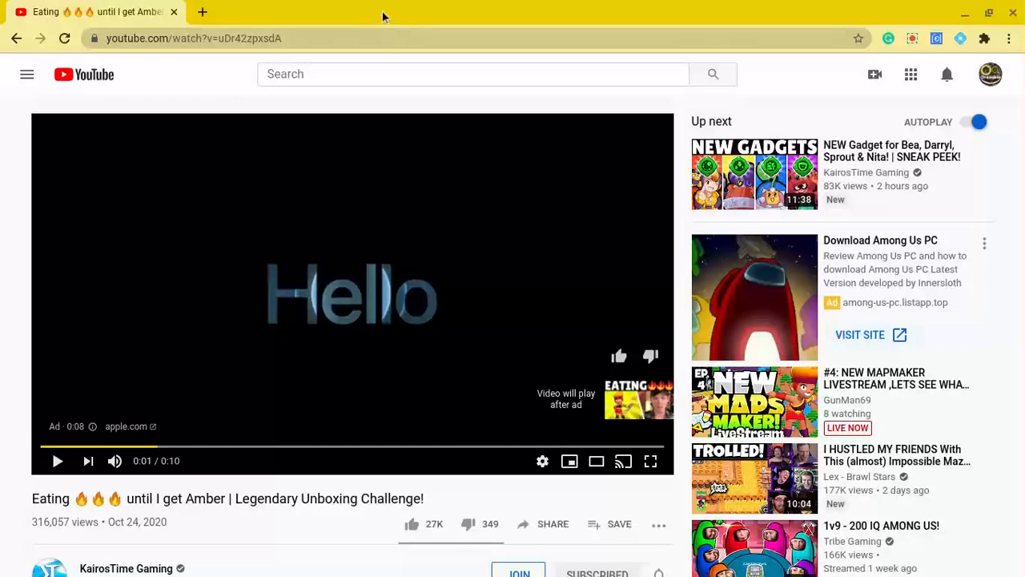
mouse_move(314, 525)
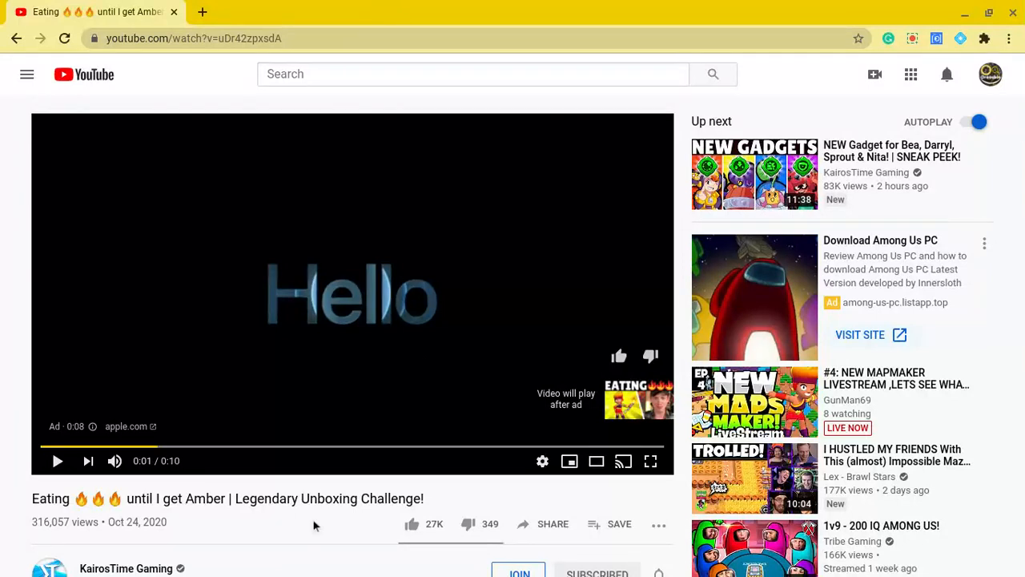
mouse_move(201, 53)
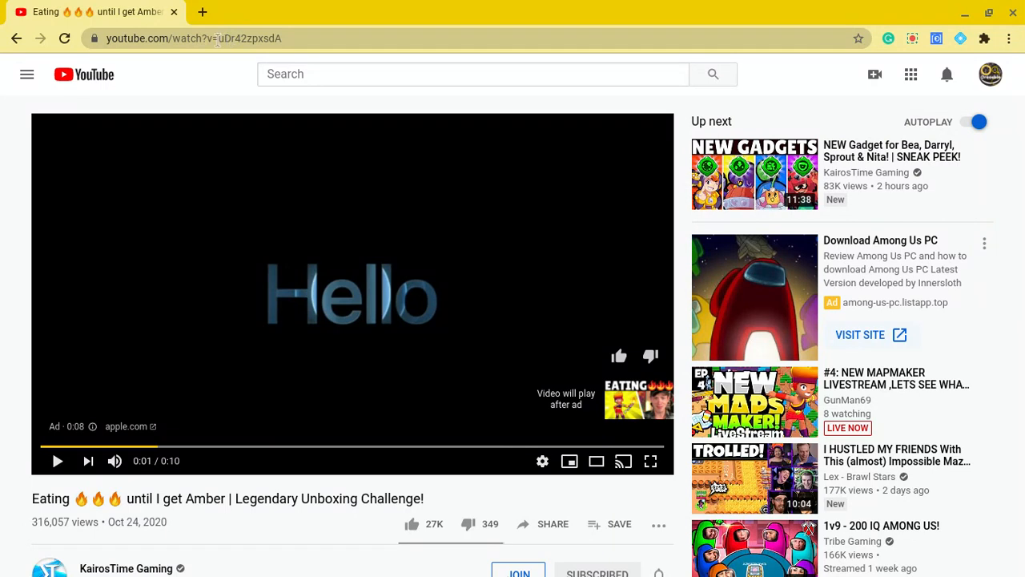
- Copy the video ID after v= from the watch address into a new tab
double_click(240, 38)
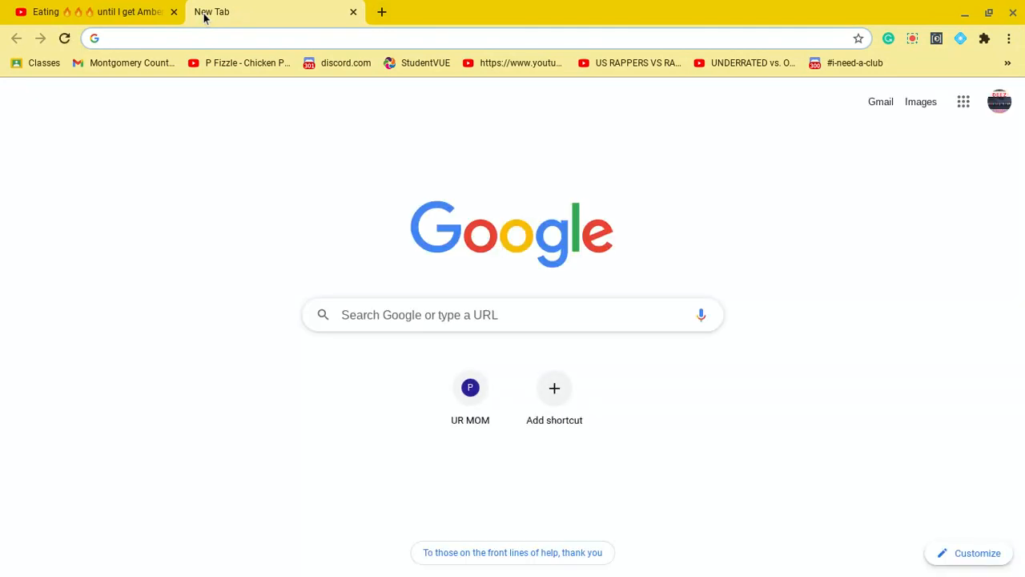
- Load the video at youtube.com/embed/ followed by the pasted video ID
type("youtube.com/embed/uDr42zpxsdA")
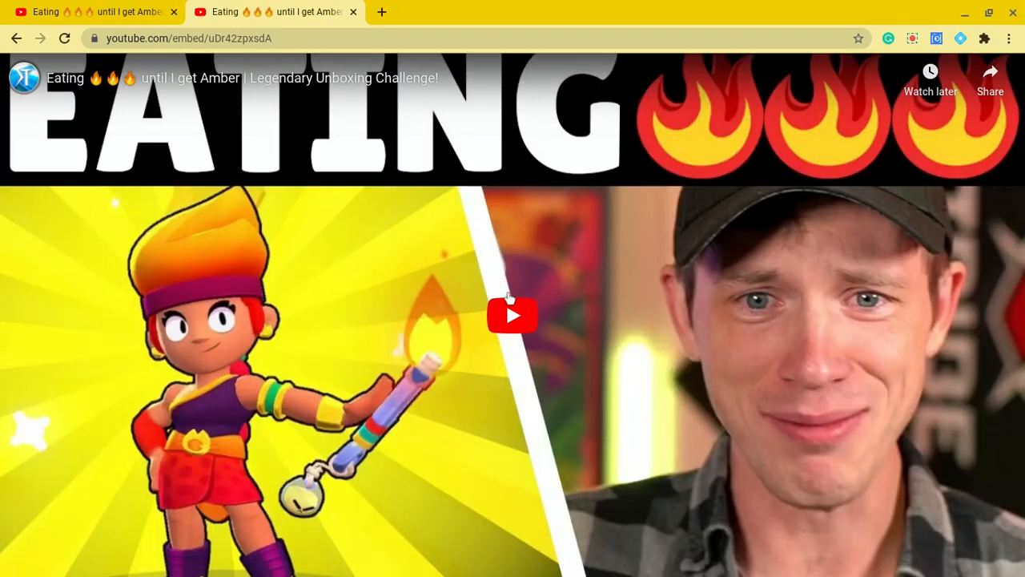
- Play the embedded Amber unboxing video from the player's center play button
left_click(513, 315)
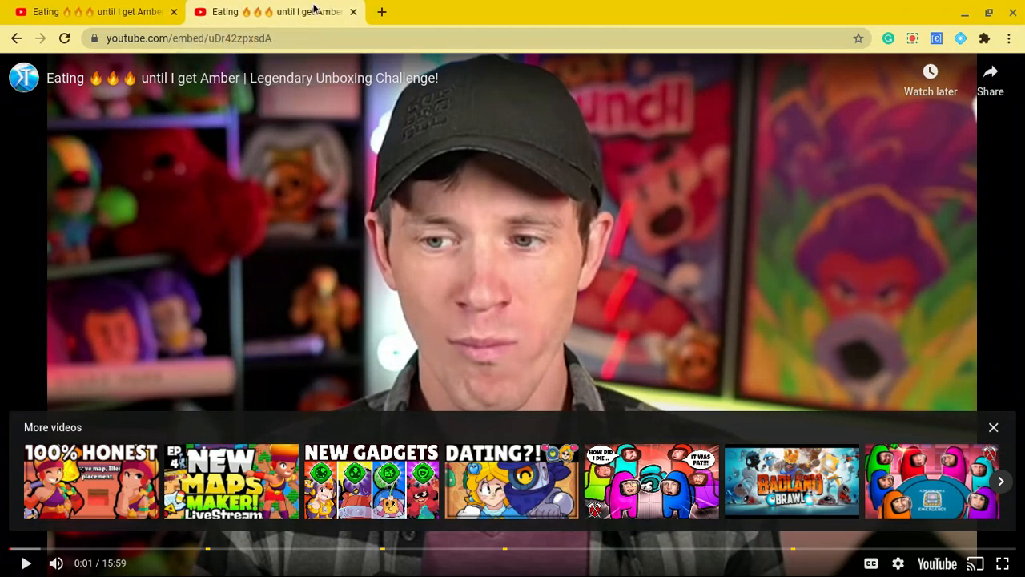
mouse_move(463, 89)
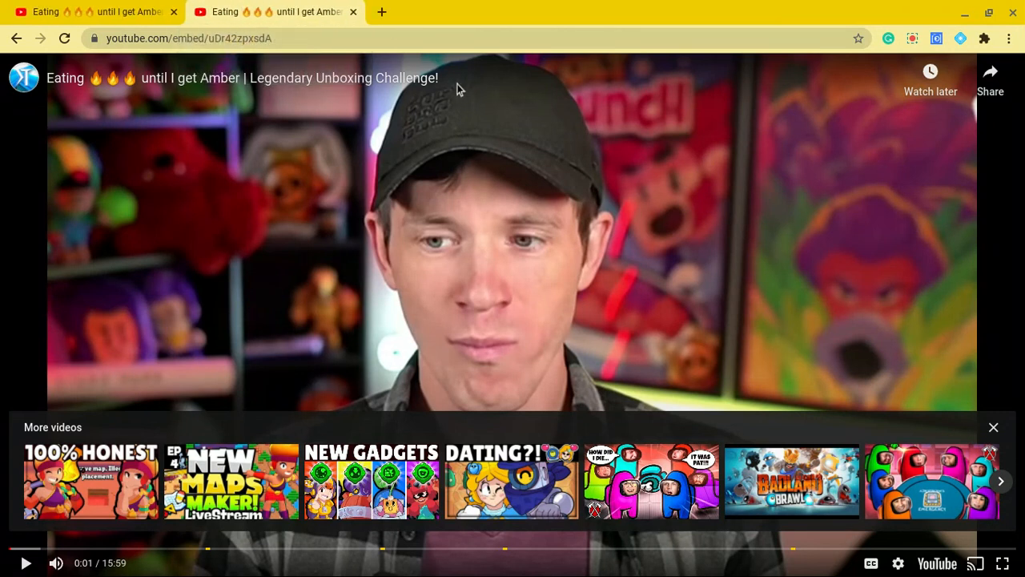